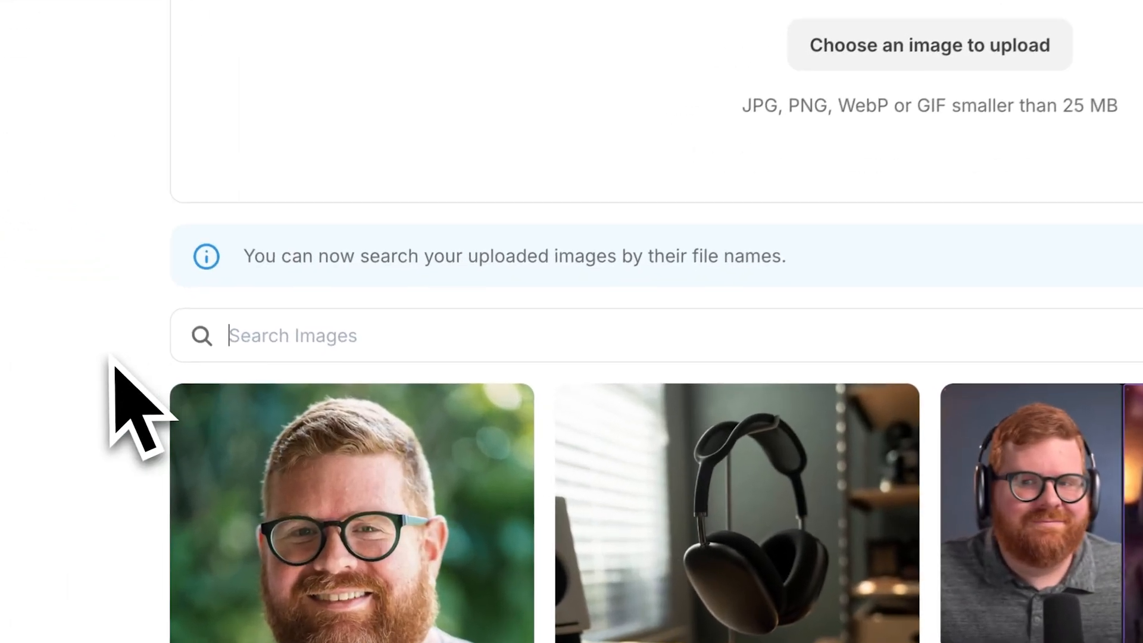
Step: Search the media gallery for 'creator glue' and edit the split-screen image's details
type("creator glue")
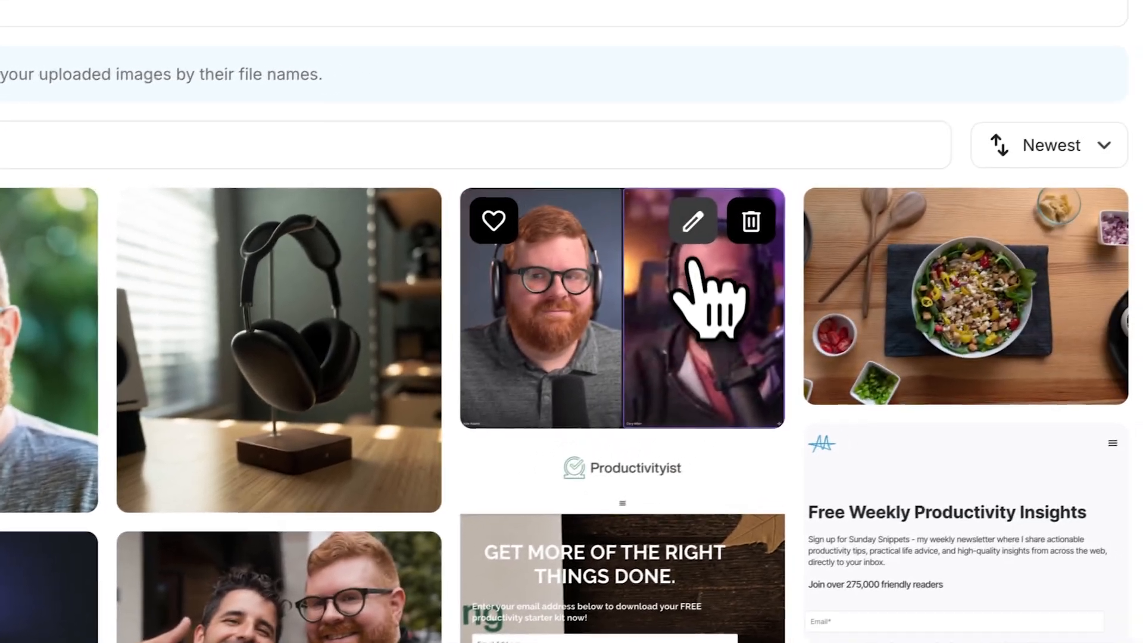
left_click(692, 221)
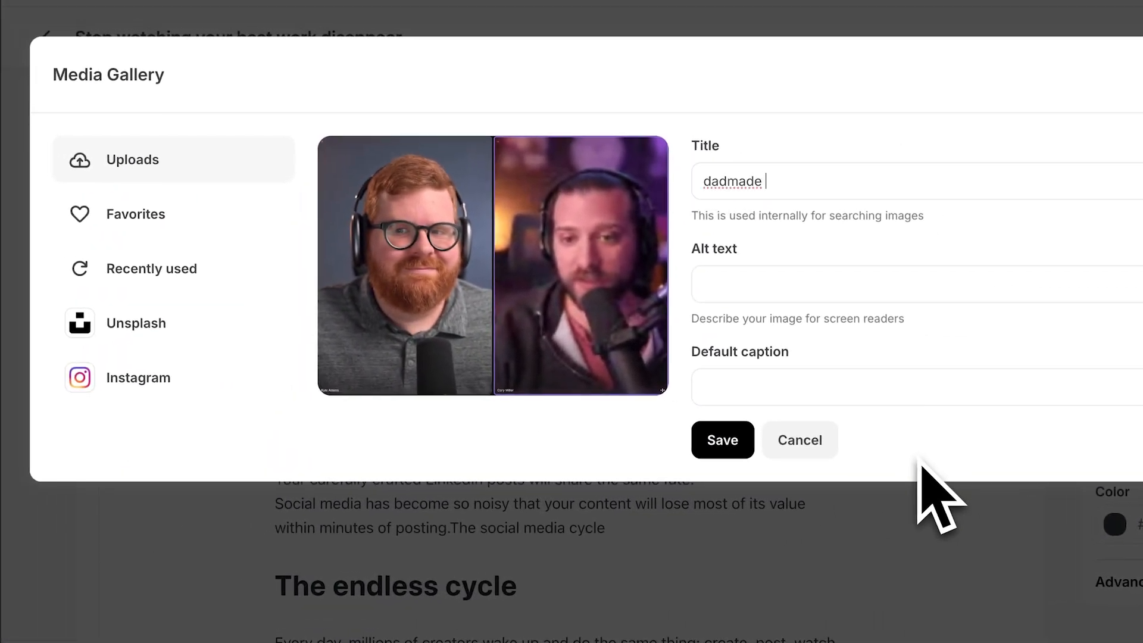
left_click(721, 439)
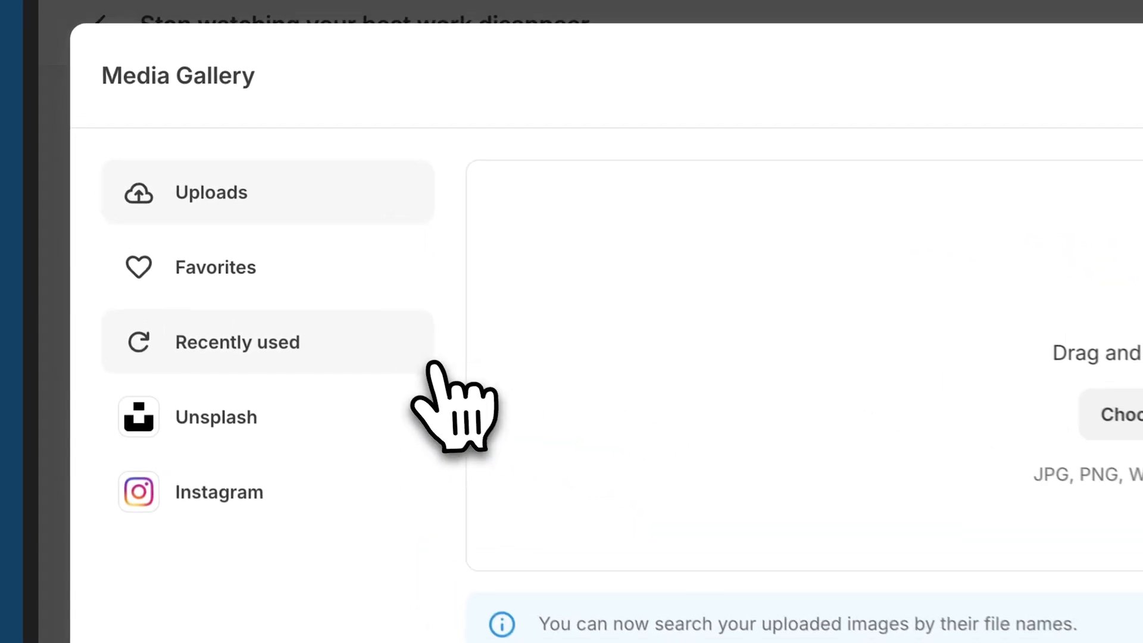
Step: Search uploads for 'kyle' and sort the images oldest first
type("kyle")
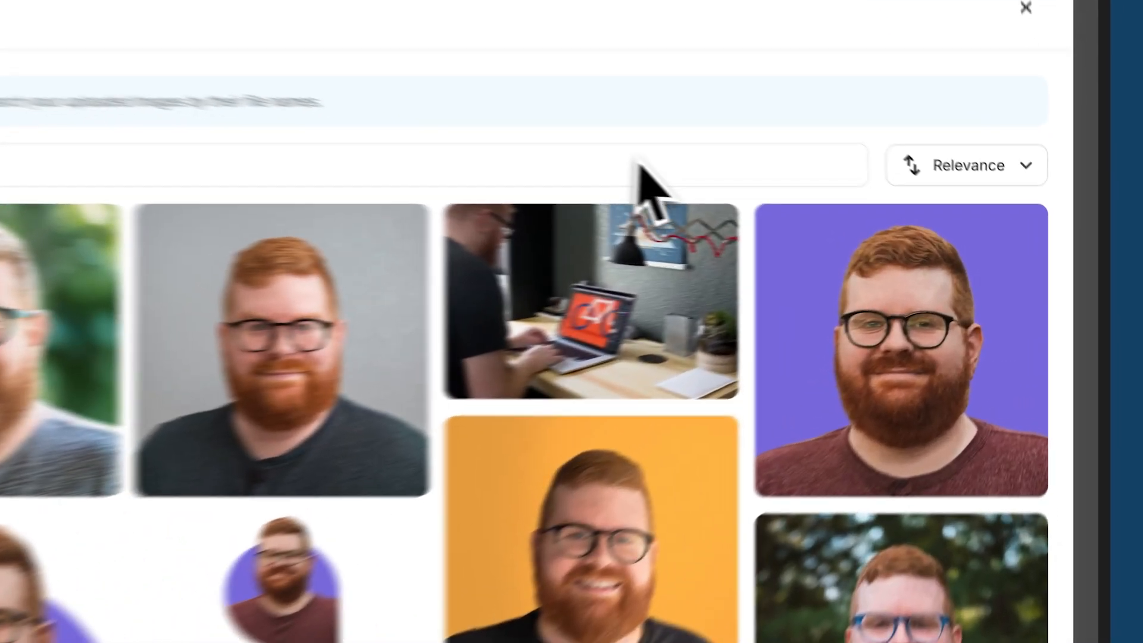
left_click(964, 165)
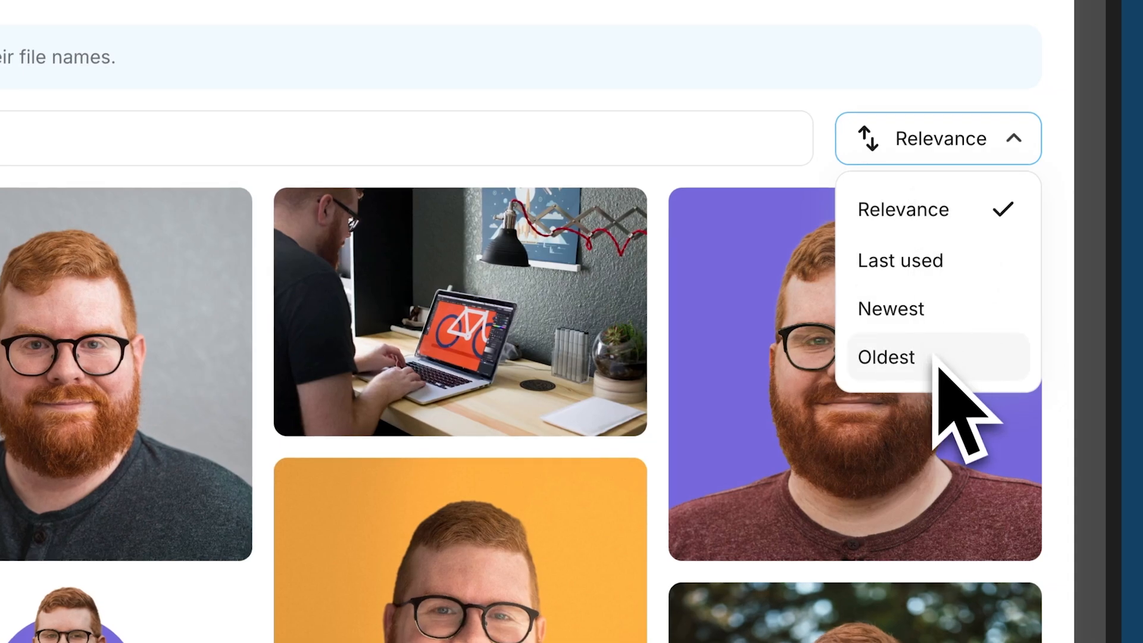
left_click(817, 298)
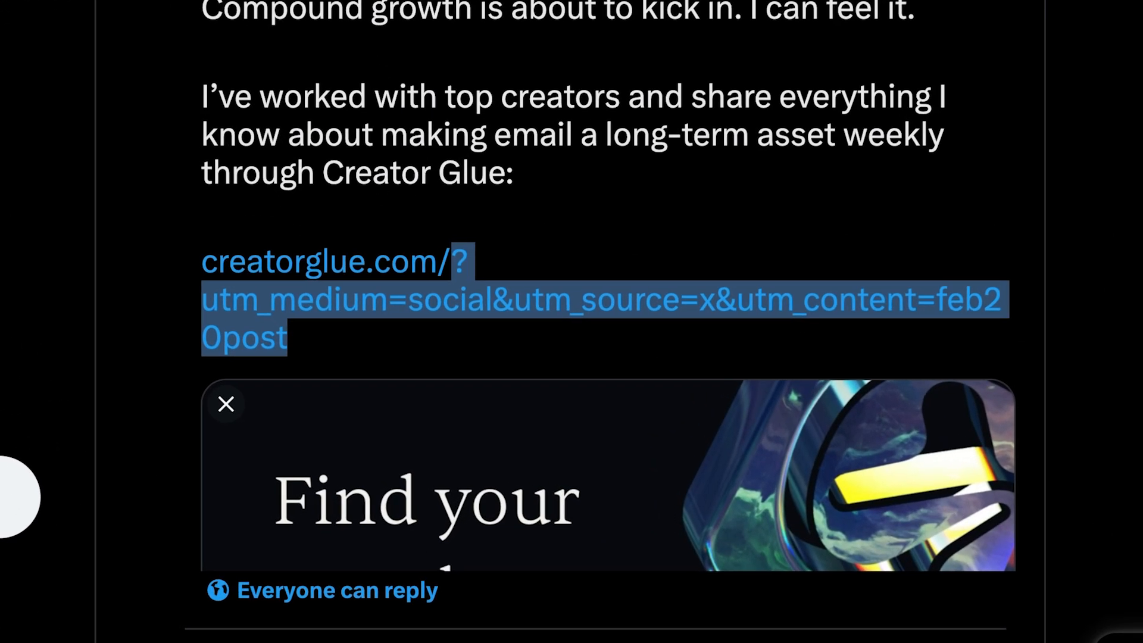
Step: Open the X post to show the creatorglue.com link's UTM parameters
left_click(335, 299)
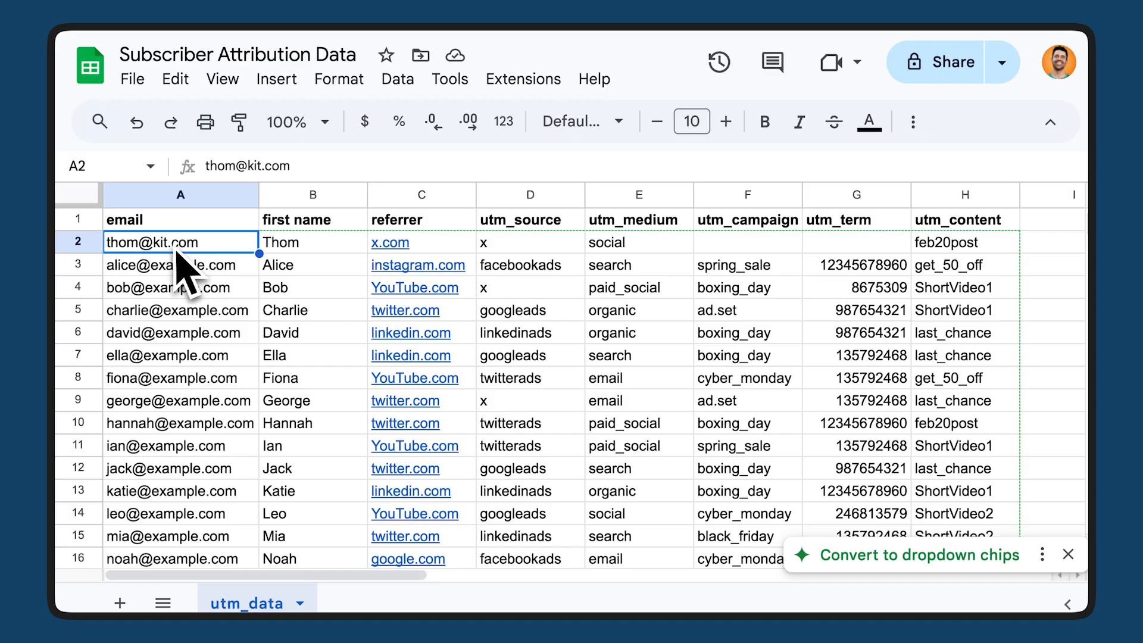
Step: Select row 2, the first subscriber's attribution record, across all columns
left_click_drag(179, 242, 964, 242)
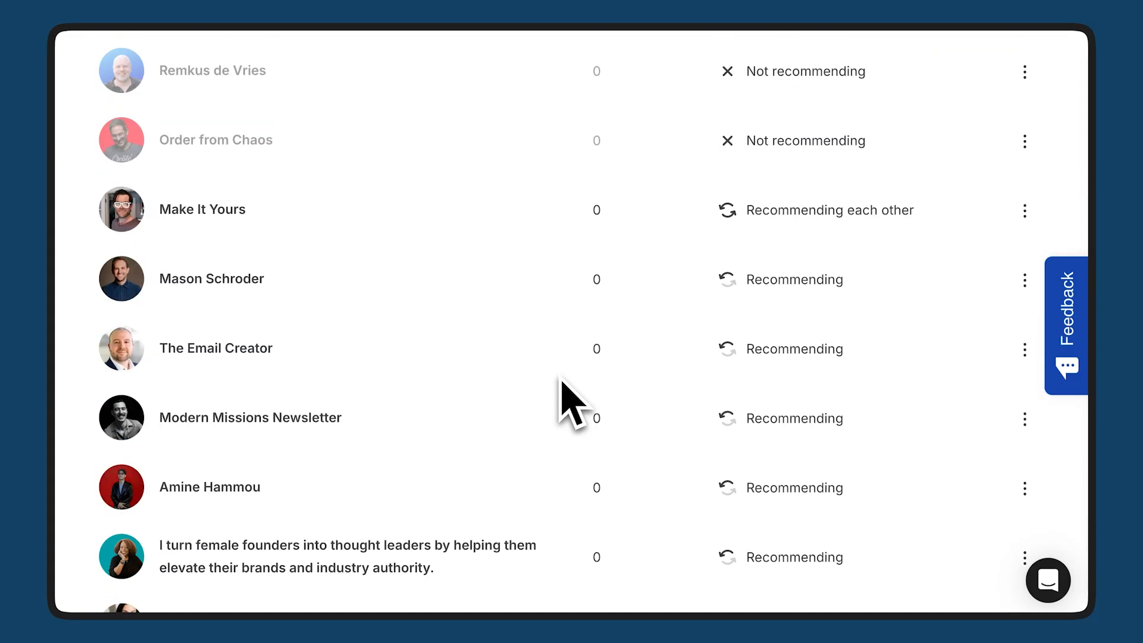
Step: Scroll down the Recommending me list to see more creators
scroll("down", 3)
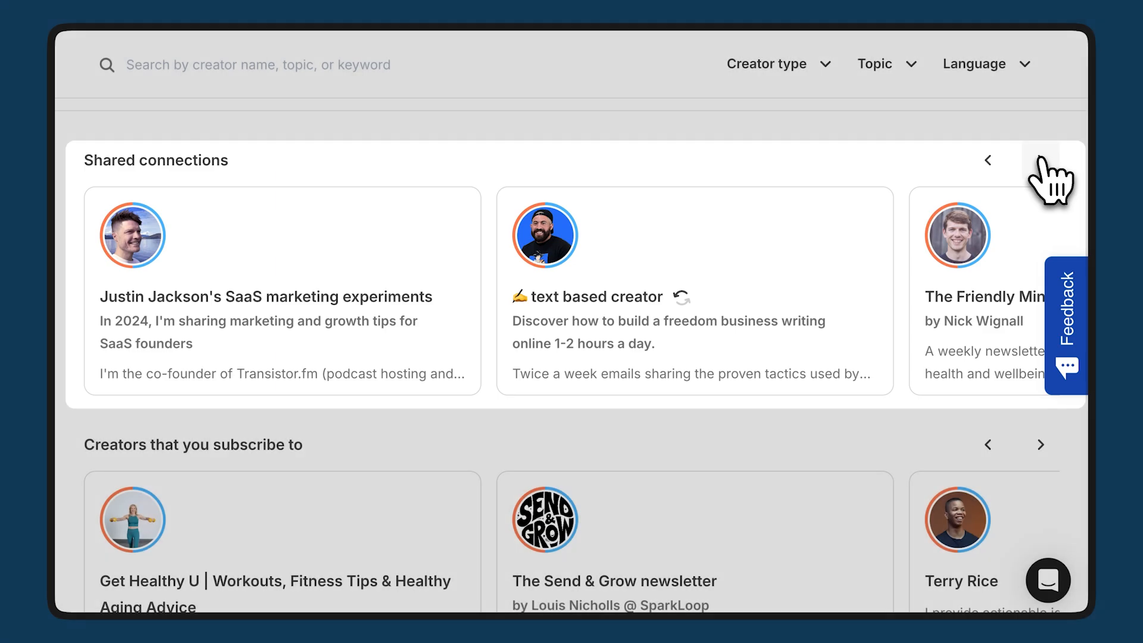
Step: Scroll the Discover page and advance the Creators that you subscribe to carousel
scroll("down", 3)
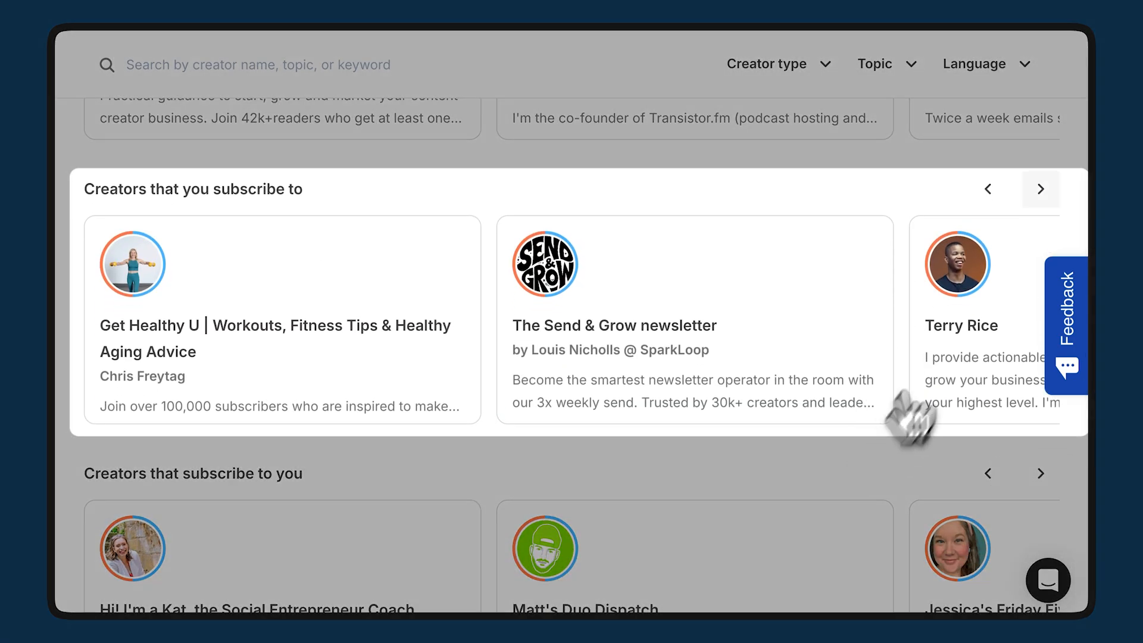
left_click(1040, 189)
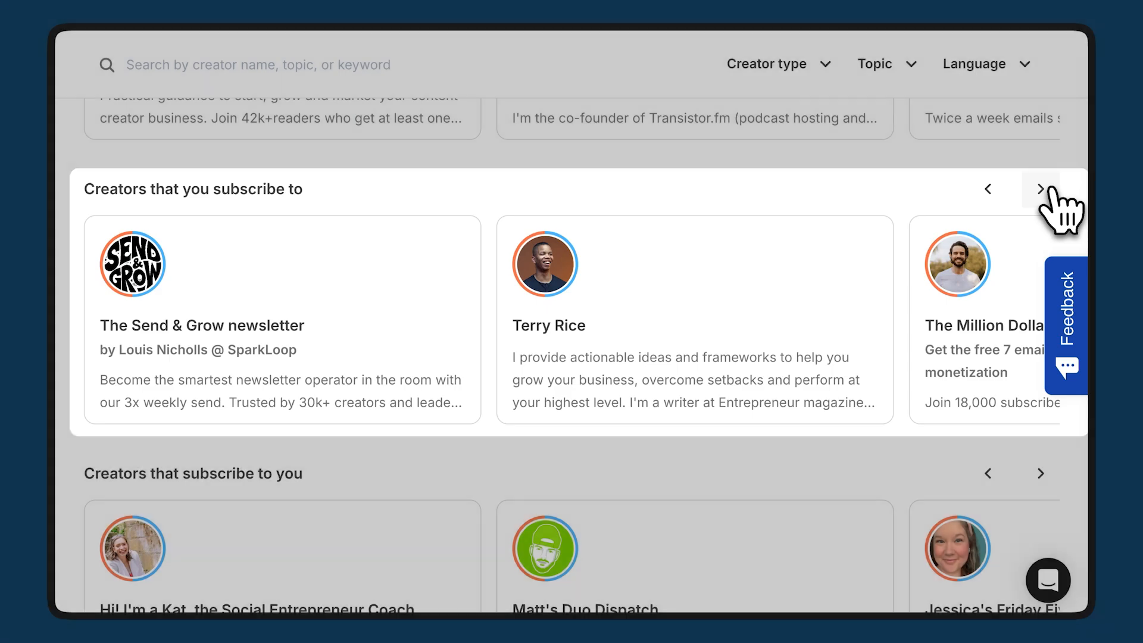
scroll("down", 3)
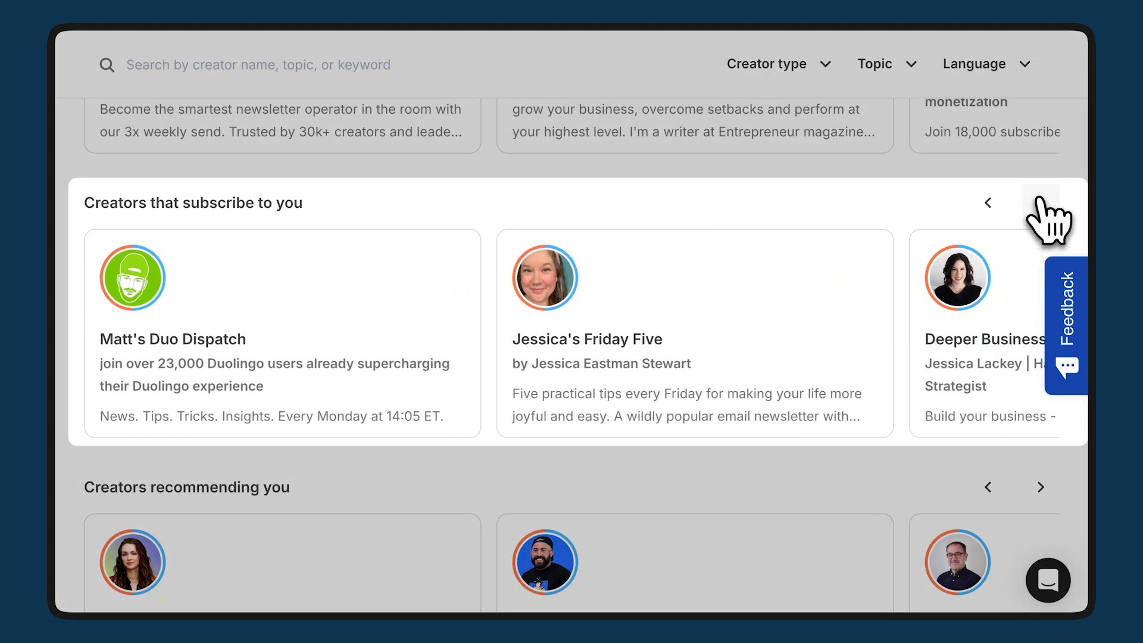
scroll("down", 3)
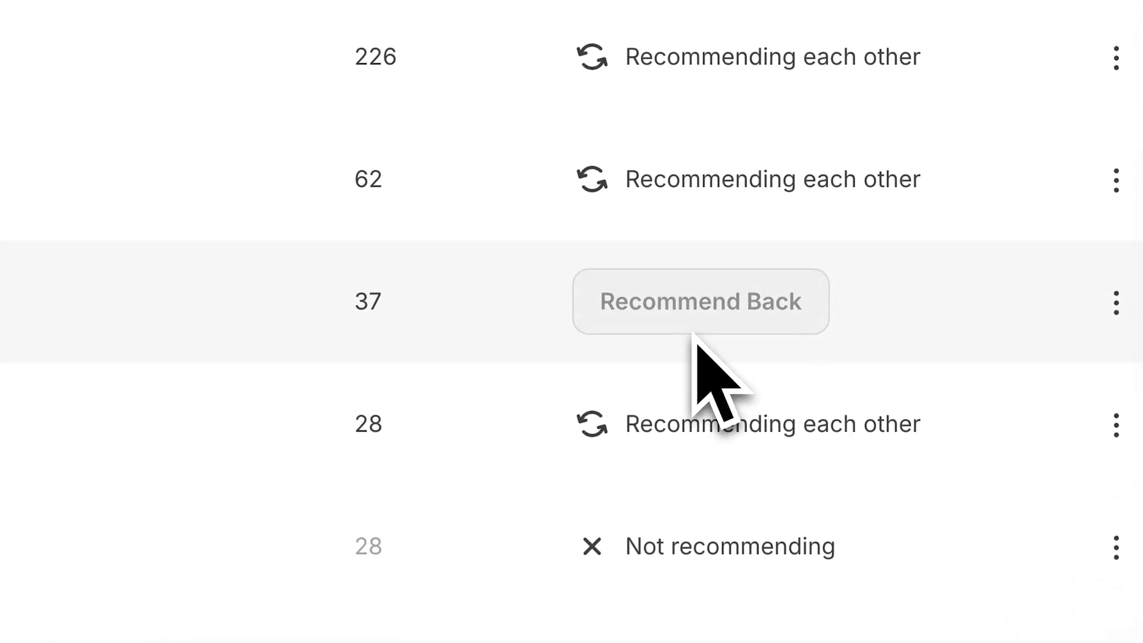
Step: Recommend back the creator listed with 37 subscribers
left_click(700, 301)
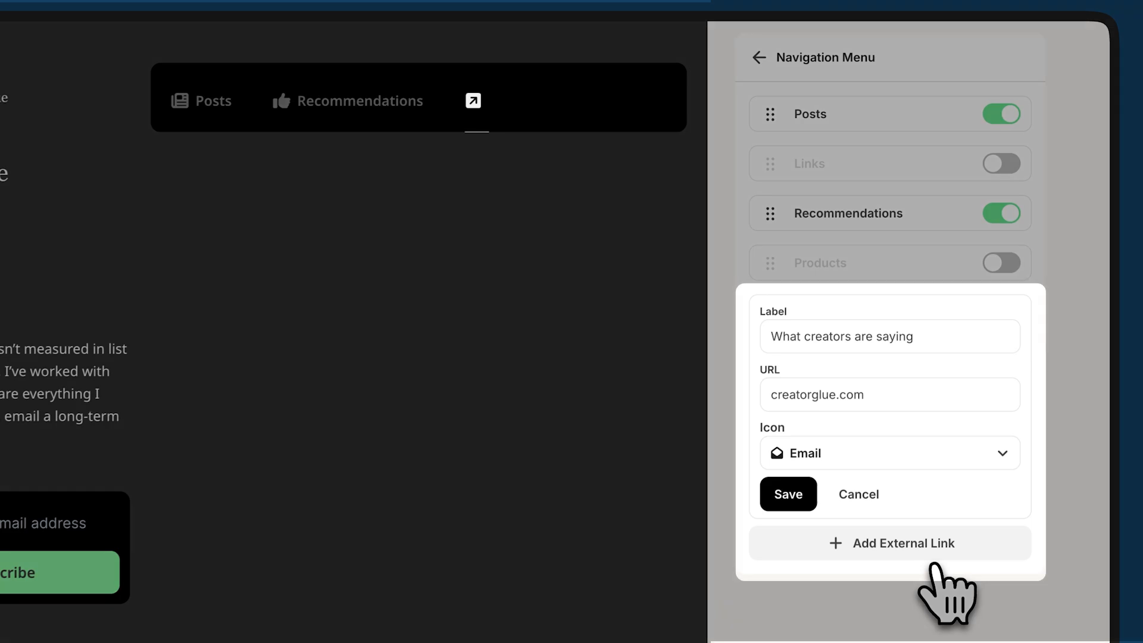
Step: Save the 'What creators are saying' external link and open it in the preview
left_click(786, 494)
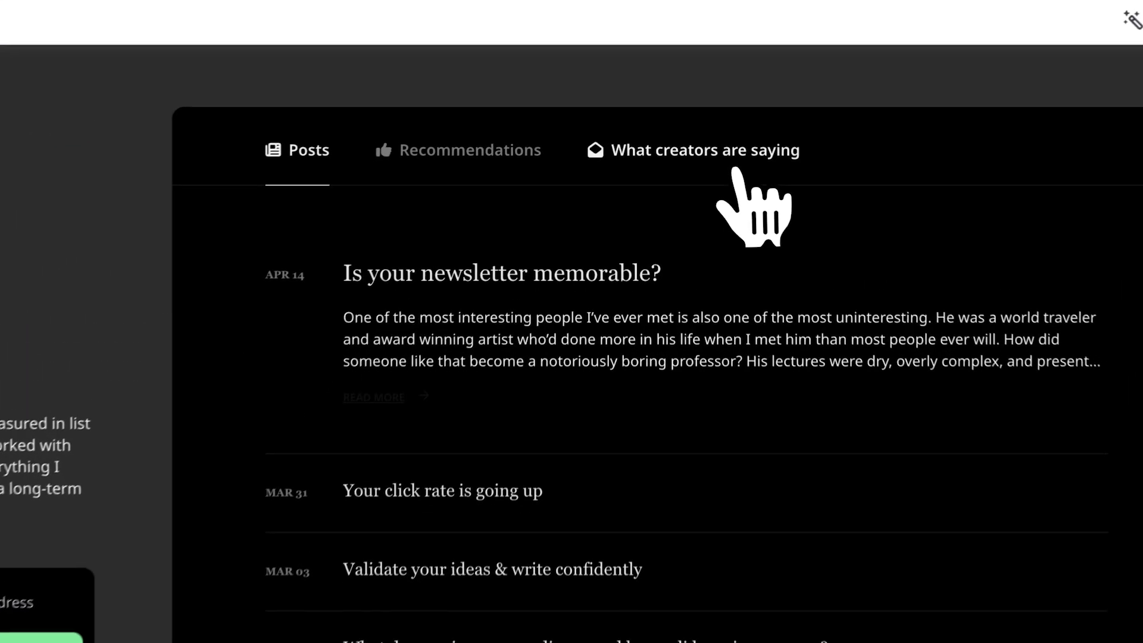
left_click(701, 150)
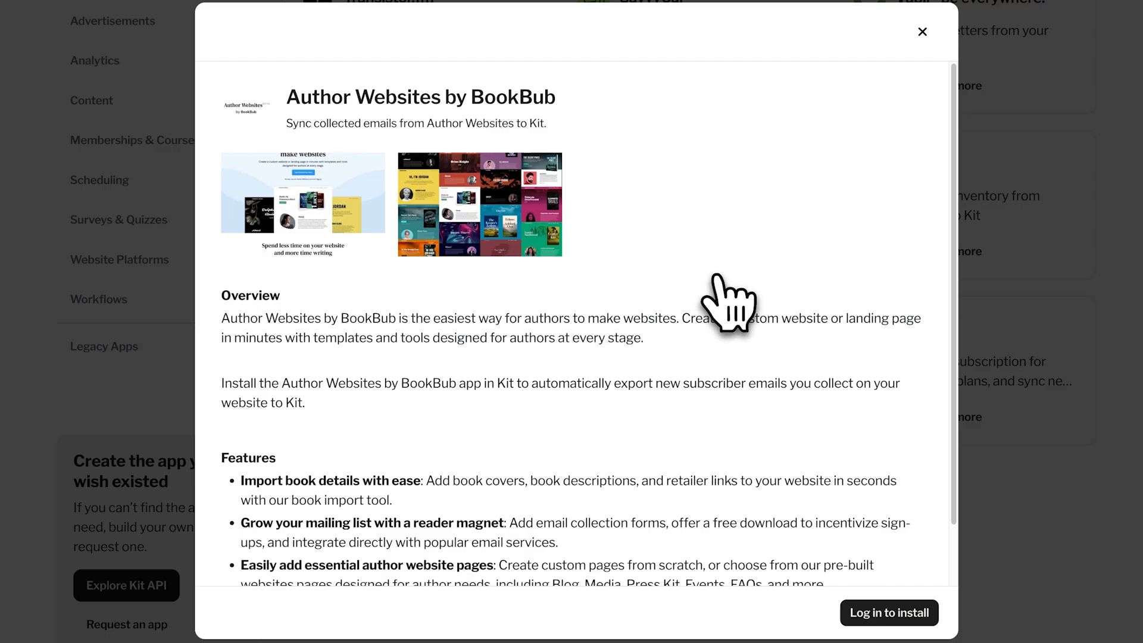
mouse_move(425, 248)
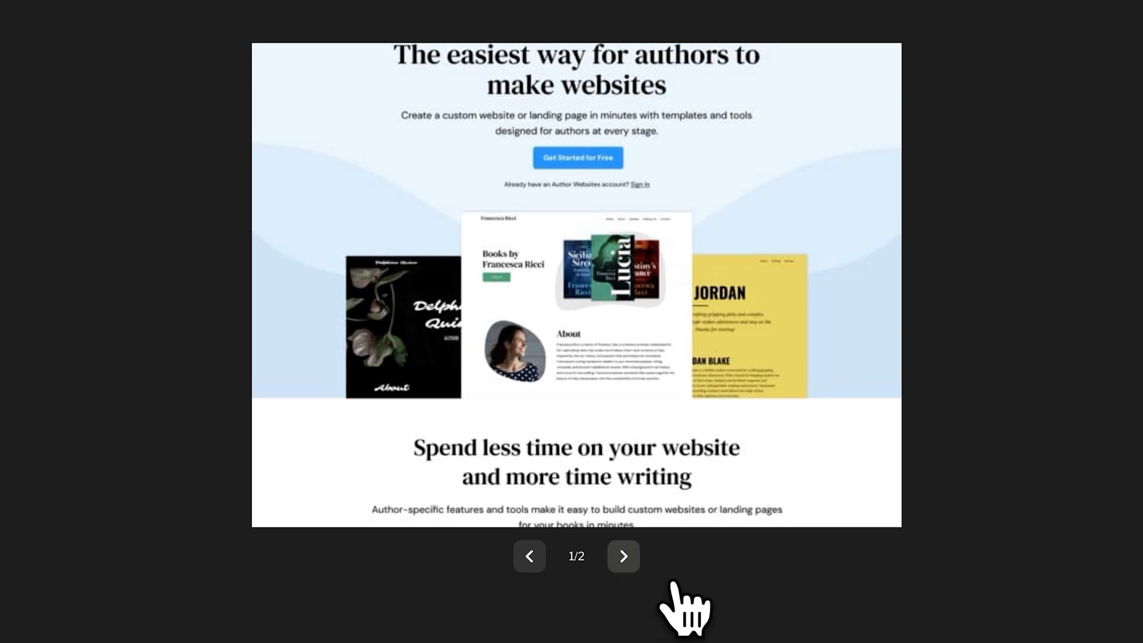
Step: Show the BookBub app's next screenshot, then open the Senja app card
left_click(623, 555)
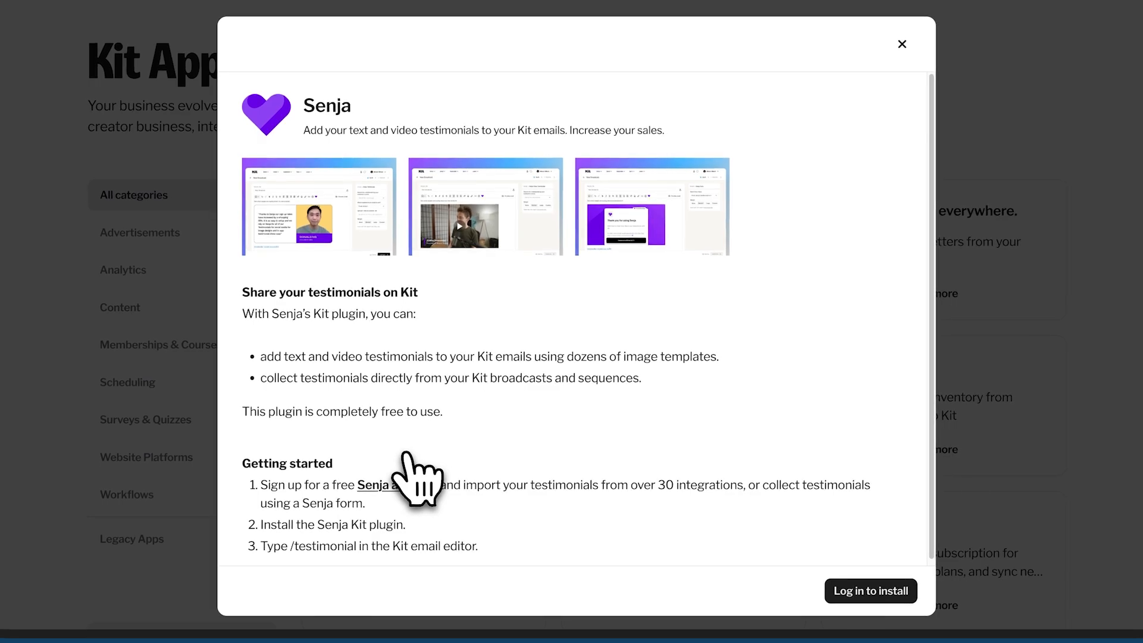
left_click(902, 44)
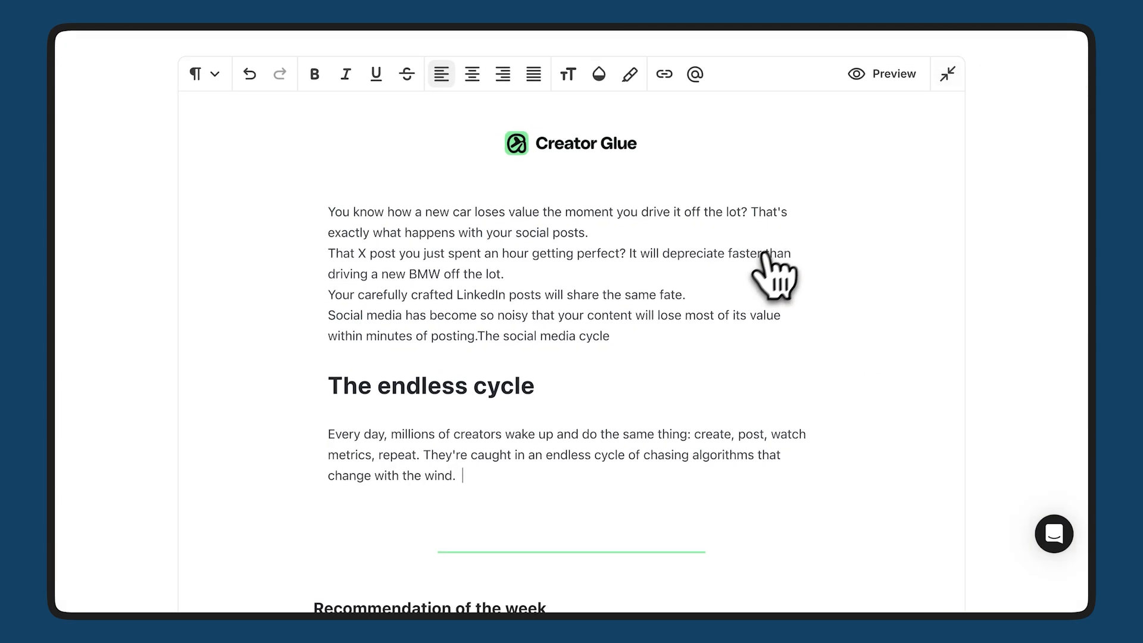
Step: Add 'And the worst part? Even your most e' to the endless-cycle paragraph
type("And the worst part? Even your most e")
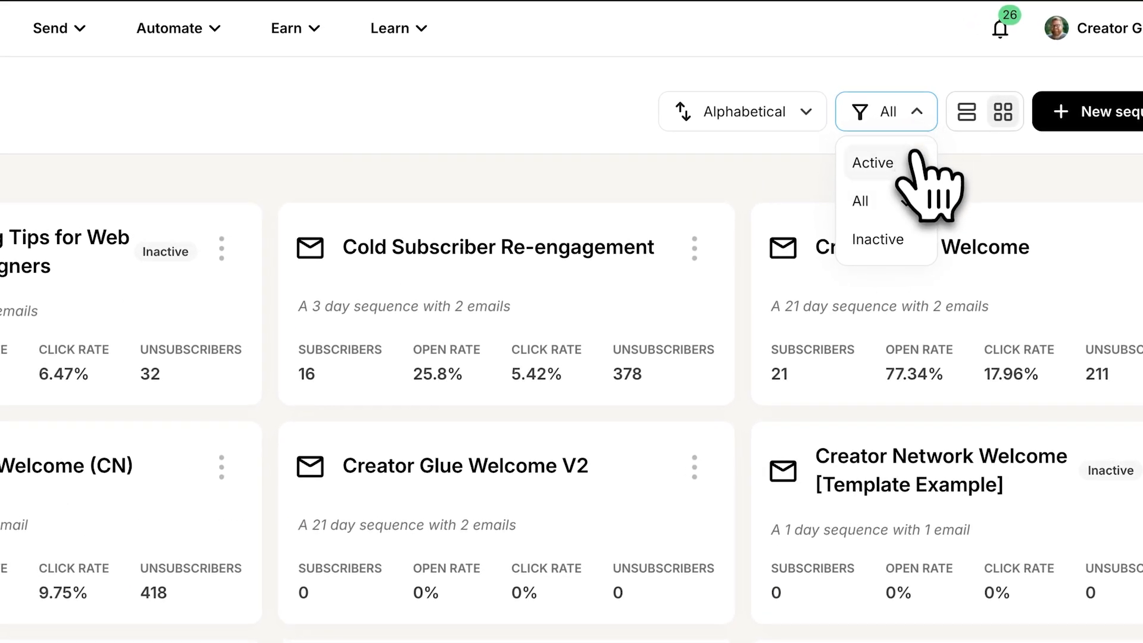
Step: Filter sequences to Active only and scroll the email past the Spotify embed
left_click(871, 163)
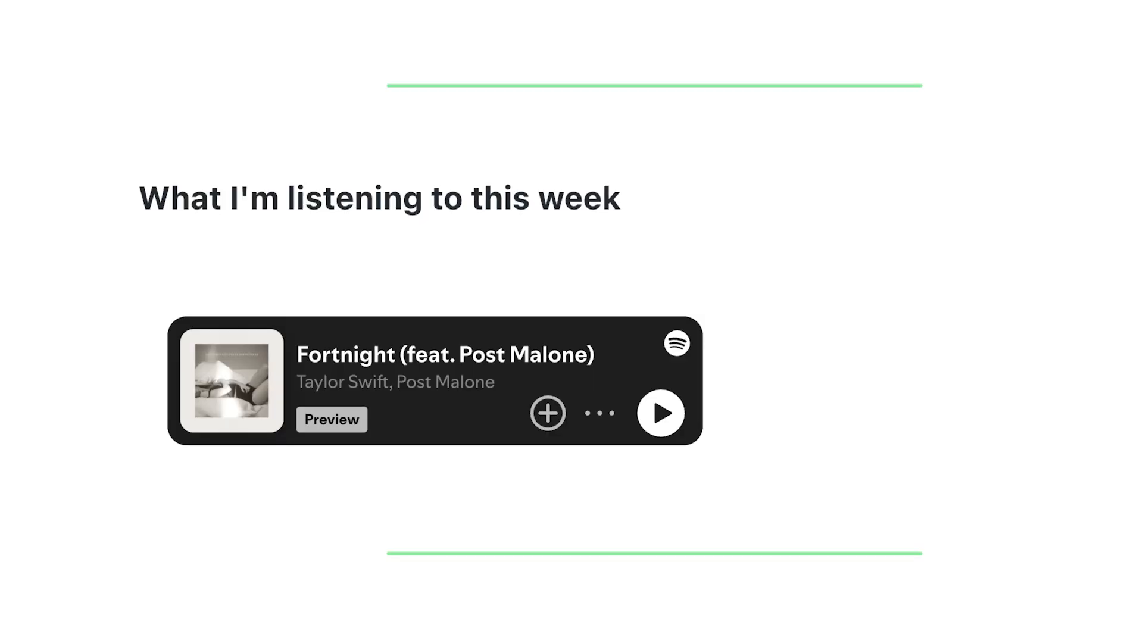
scroll("down", 3)
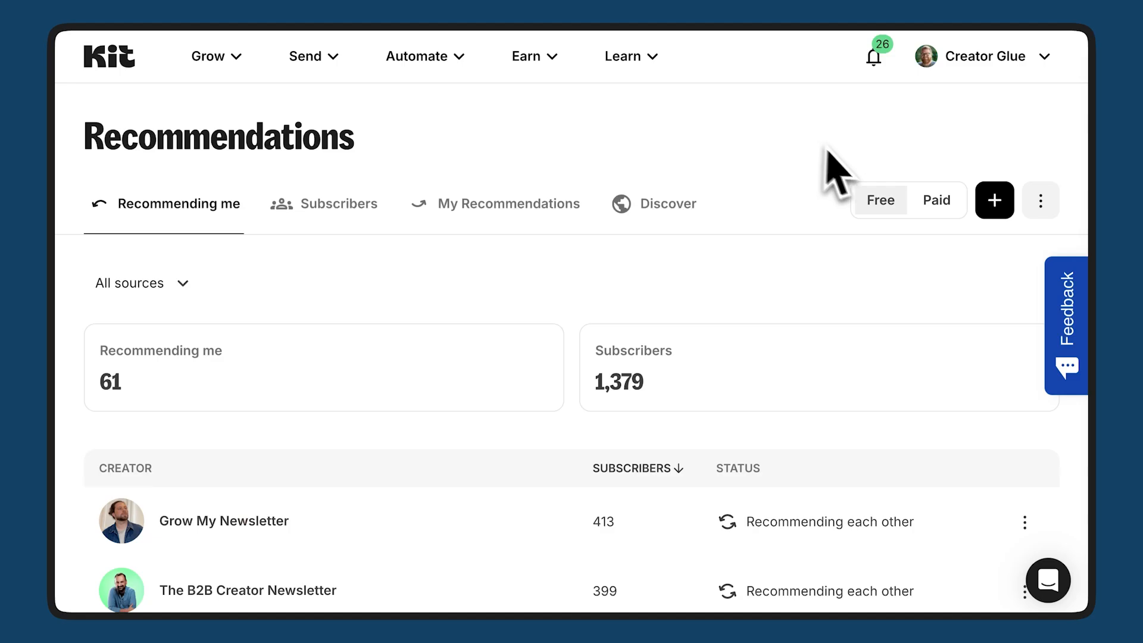
Step: Switch to Paid recommendations and turn on the Auto Pilot toggle in Recommendations Settings
left_click(934, 200)
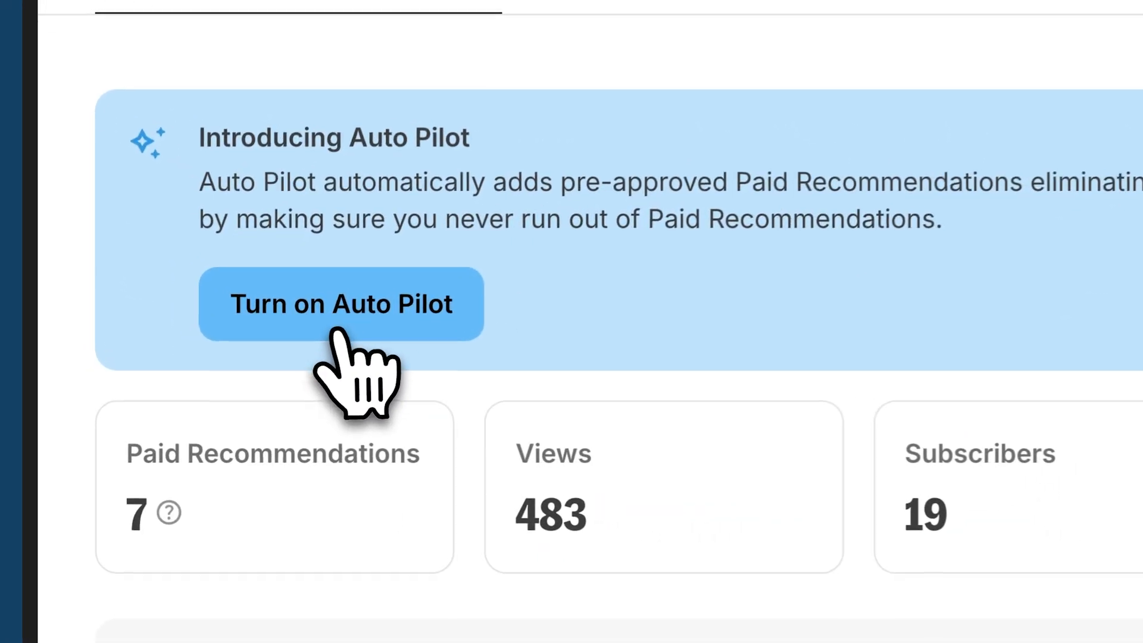
left_click(340, 304)
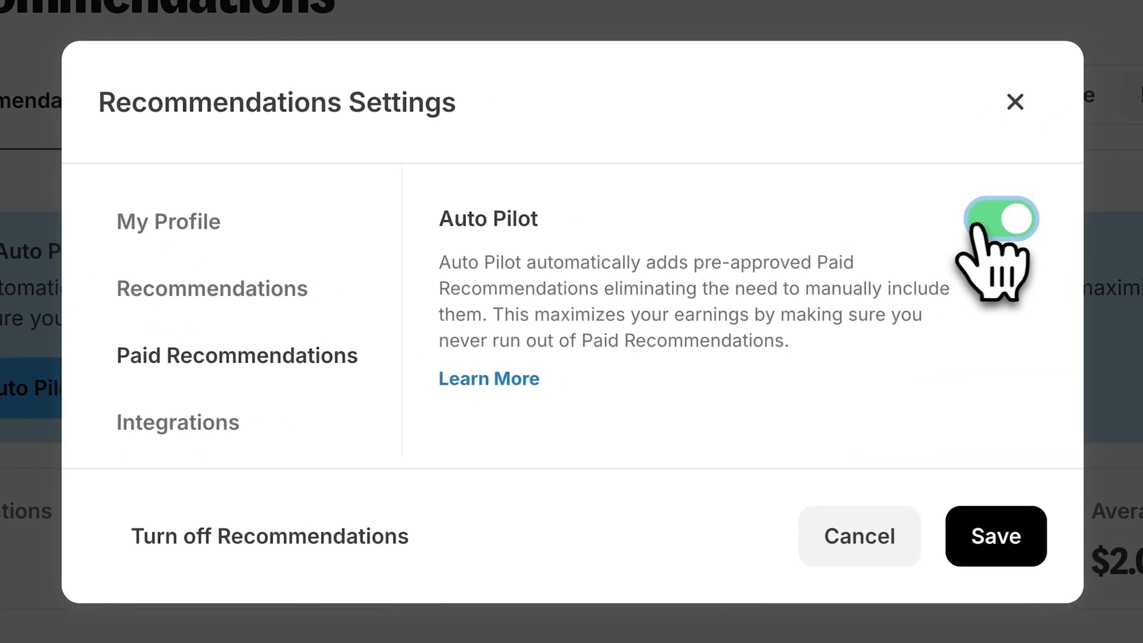
left_click(995, 536)
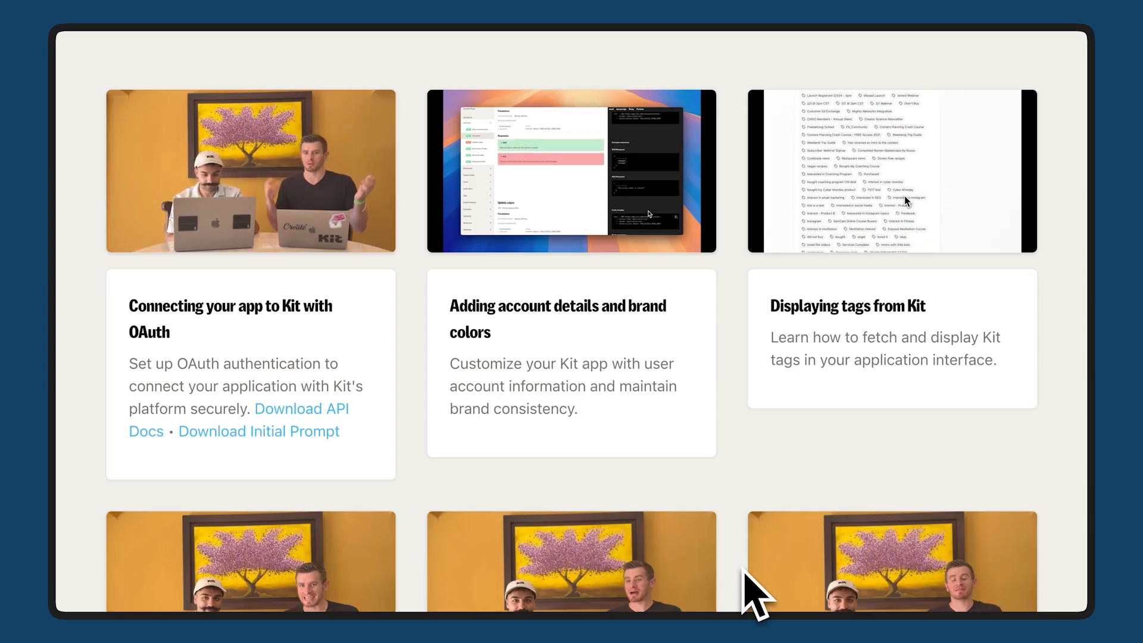
Step: Scroll through the lesson cards, from OAuth connection down to sorting tags, troubleshooting and deploying
scroll("up", 3)
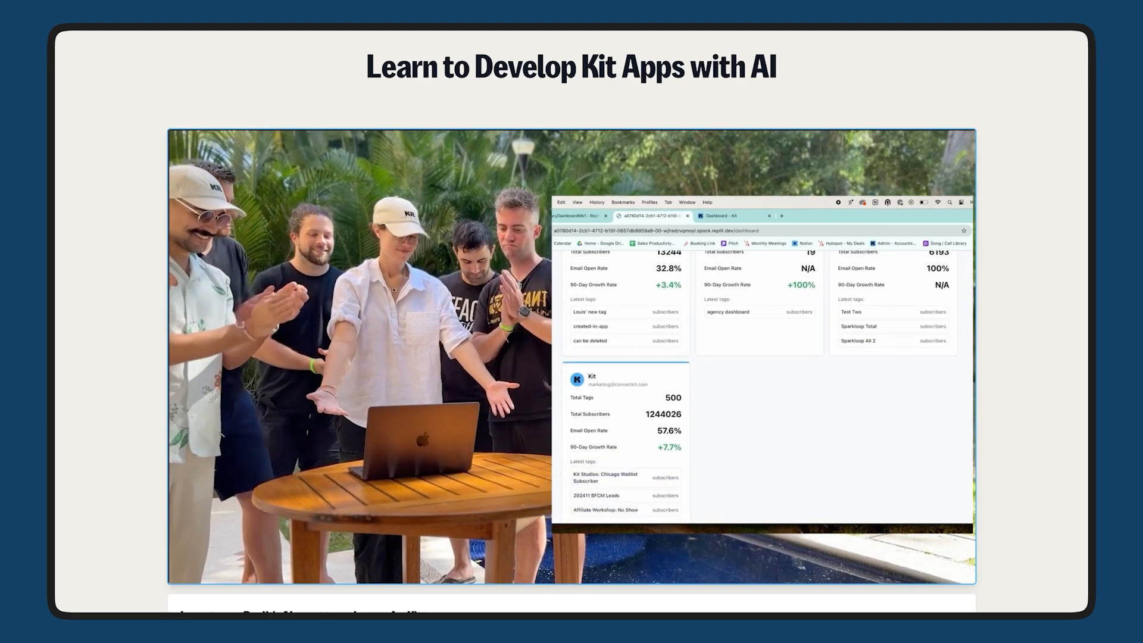
scroll("down", 3)
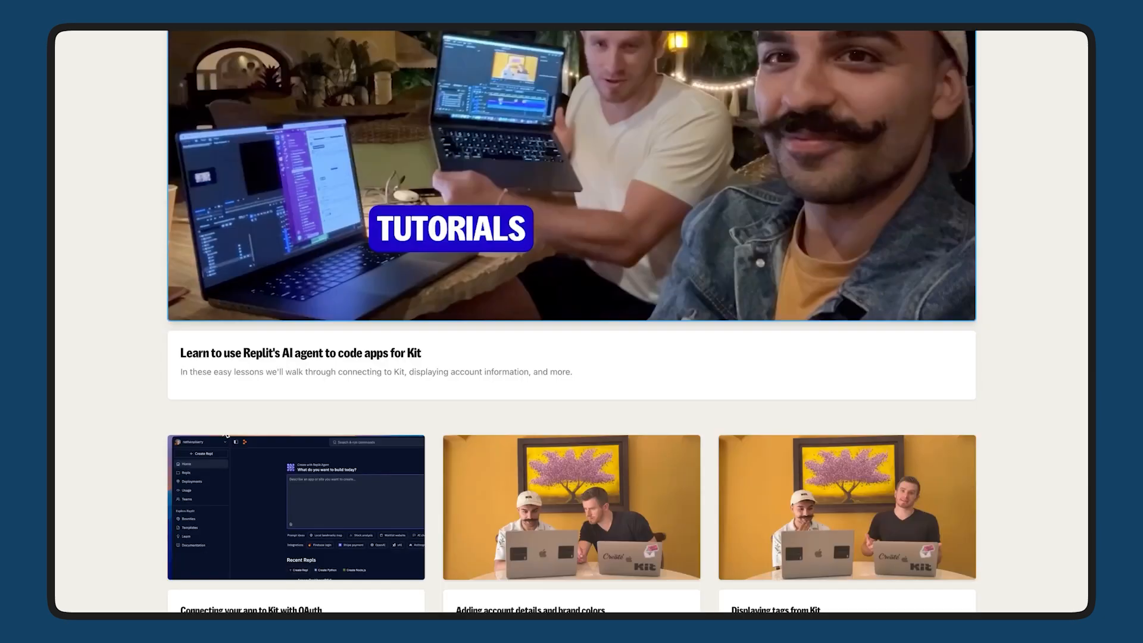
scroll("down", 3)
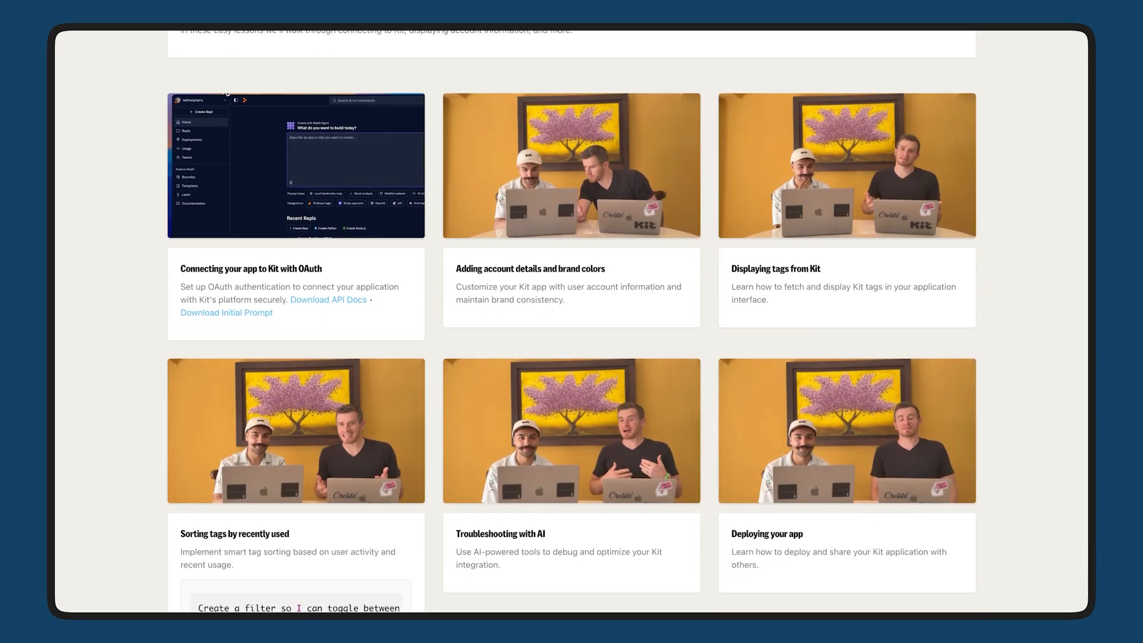
scroll("down", 3)
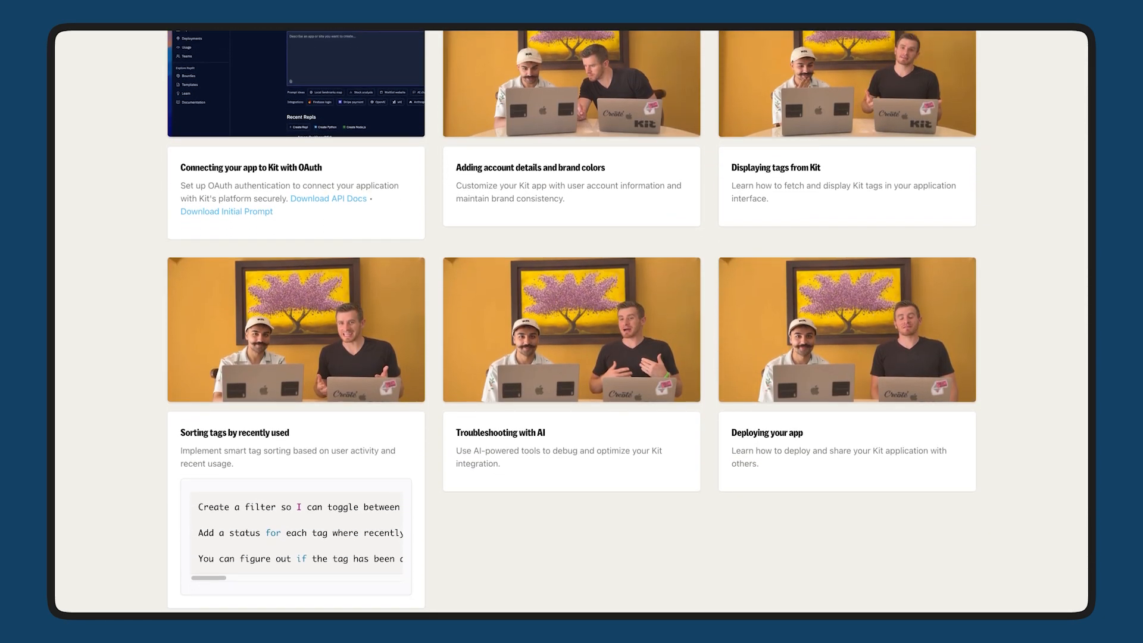